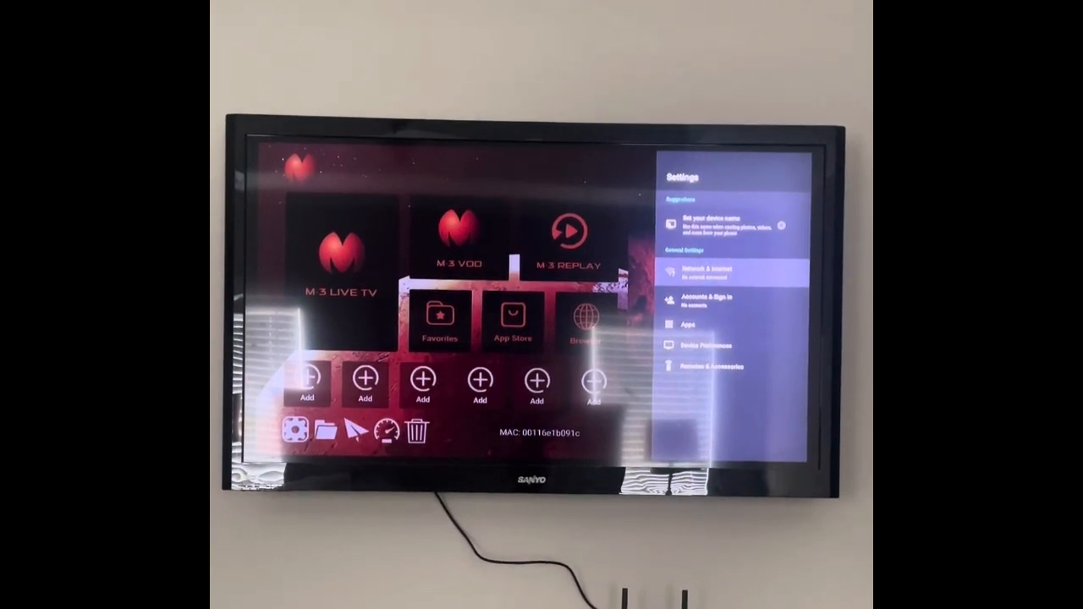
Step: Open Network & Internet settings to join the Mars M3 box to Wi-Fi
{"action": "left_click", "coordinate": [703, 271]}
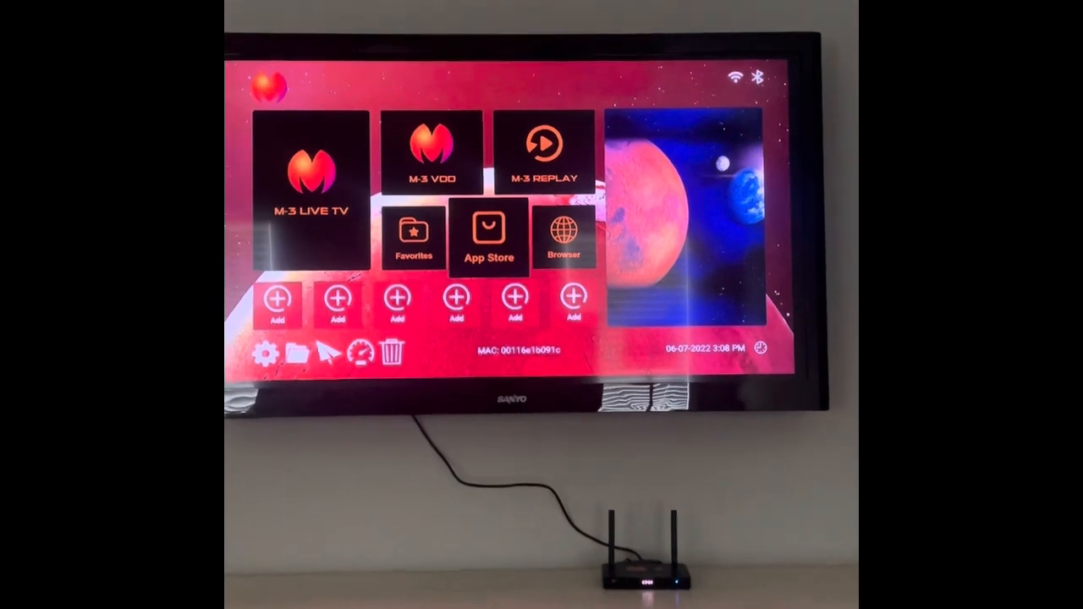
Step: Open the App Store folder and launch the My Store app
{"action": "left_click", "coordinate": [488, 239]}
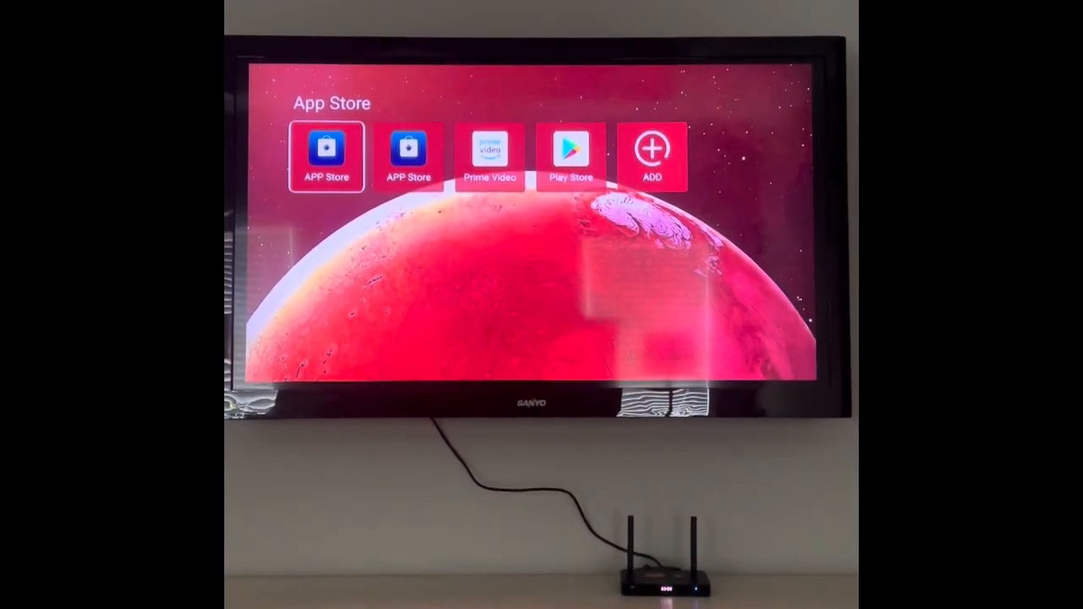
{"action": "left_click", "coordinate": [327, 148]}
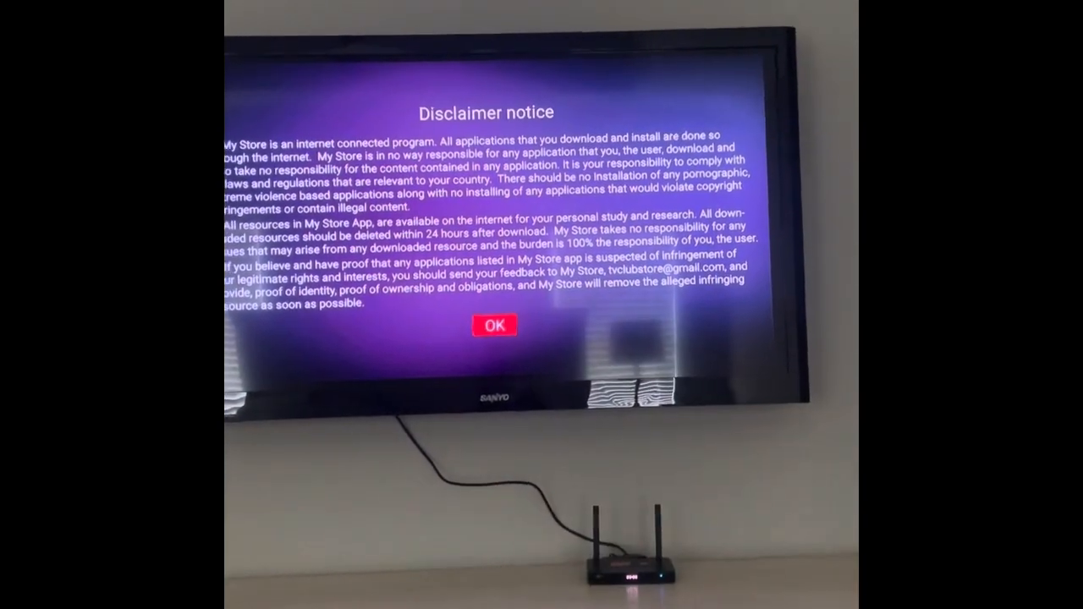
{"action": "left_click", "coordinate": [495, 325]}
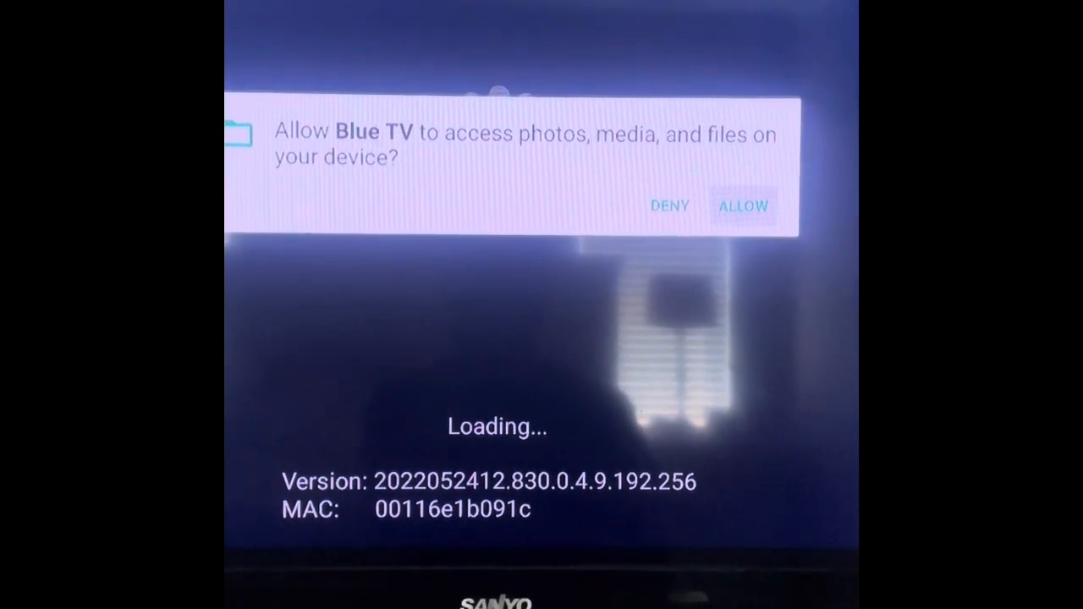
Step: Allow Blue TV access to photos, media and files
{"action": "left_click", "coordinate": [741, 206]}
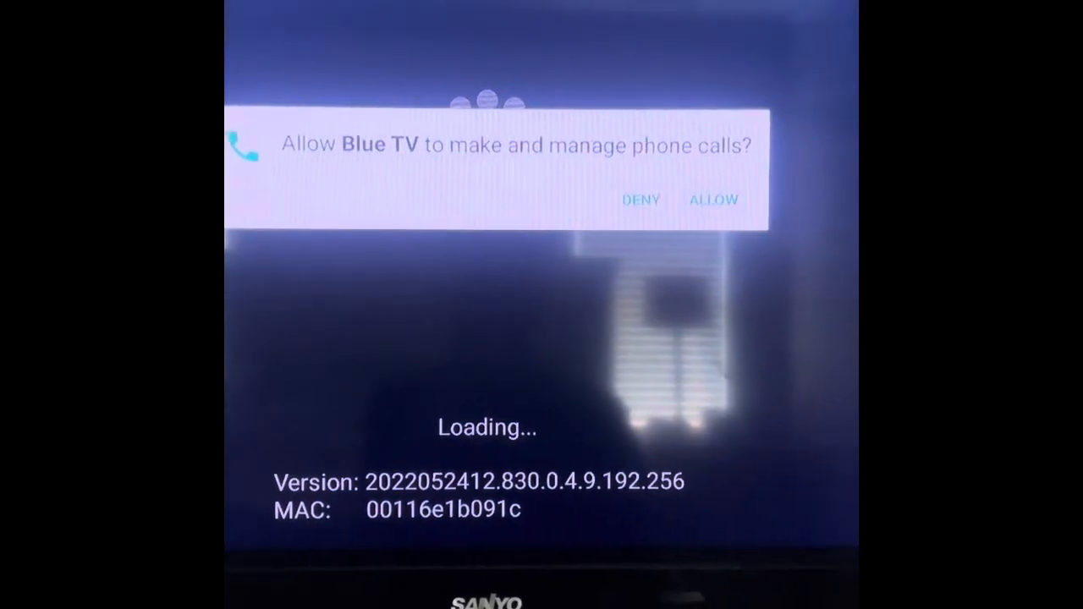